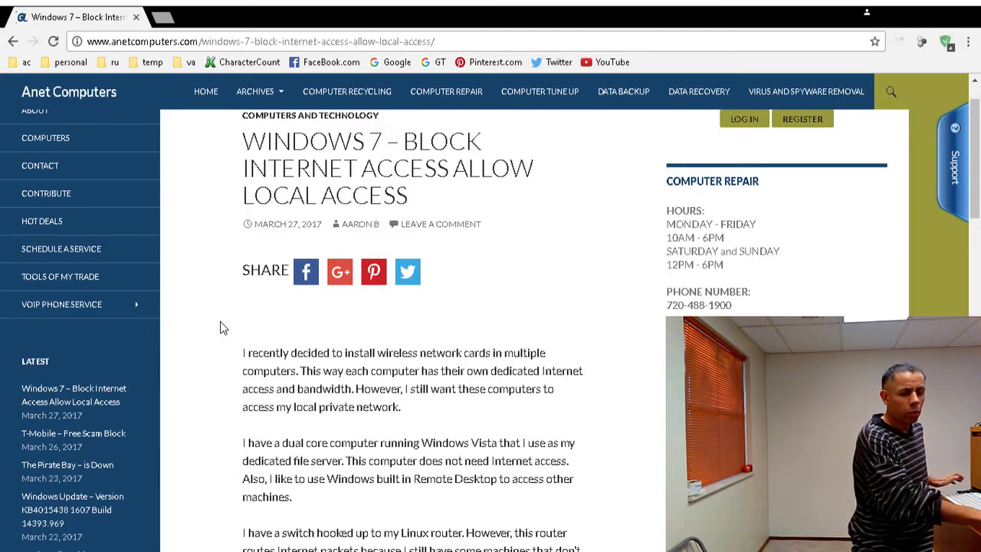
pyautogui.moveTo(241, 321)
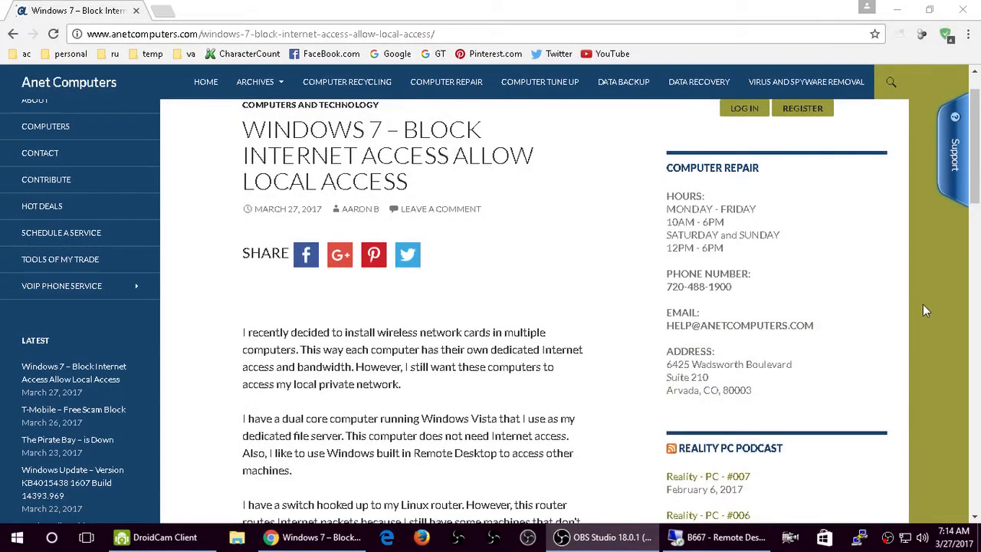
# Step: Bring the Remote Desktop window with the Windows 7 desktop to the front
pyautogui.click(715, 537)
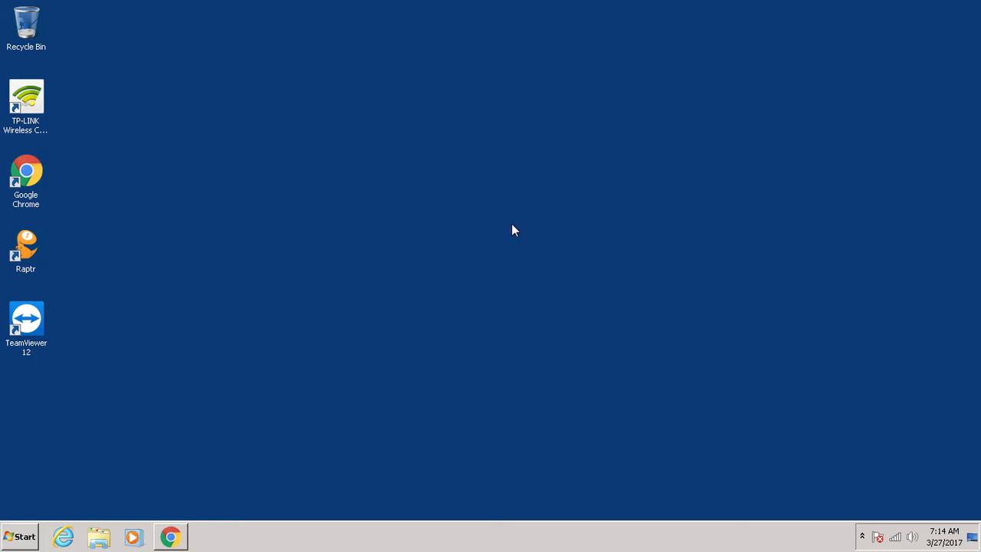
pyautogui.moveTo(541, 237)
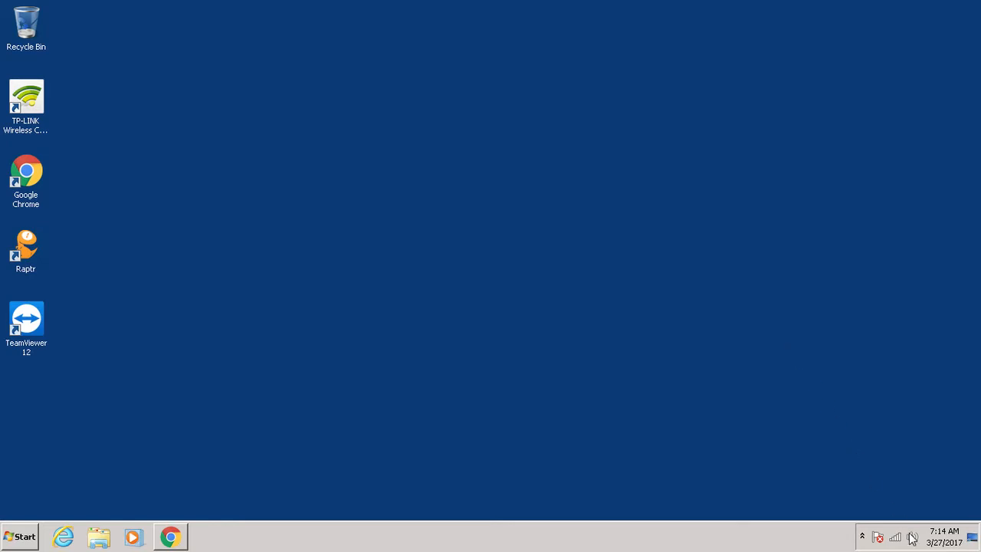
pyautogui.moveTo(895, 537)
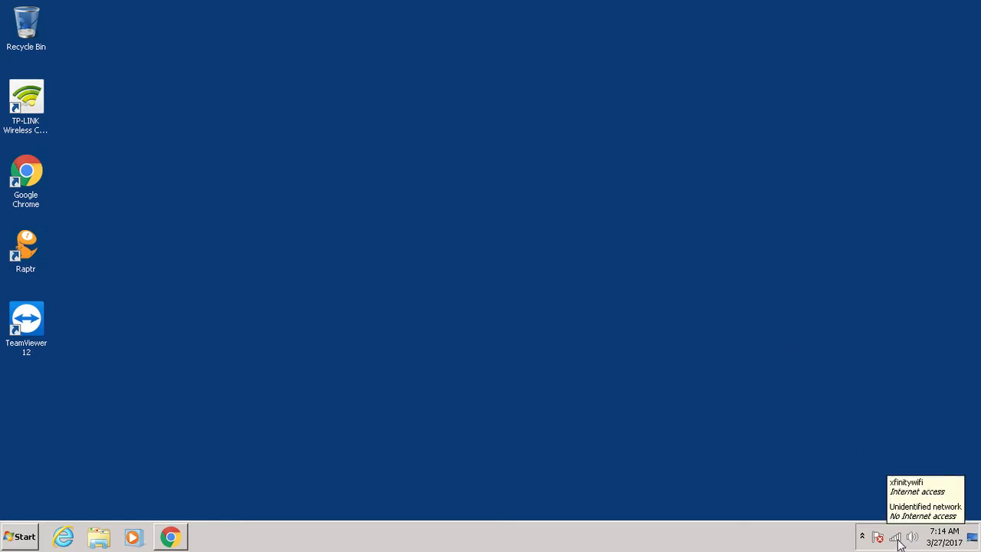
pyautogui.moveTo(799, 463)
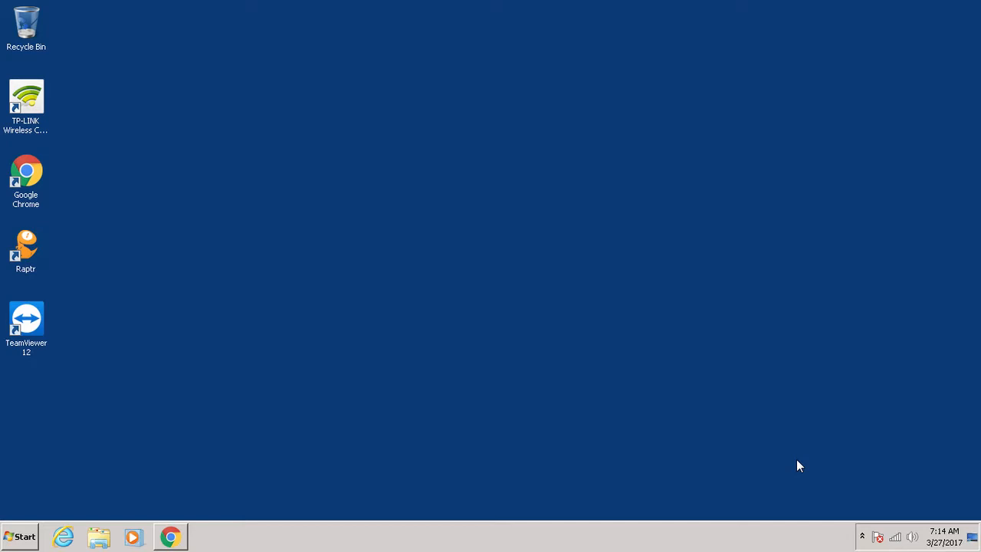
pyautogui.moveTo(898, 537)
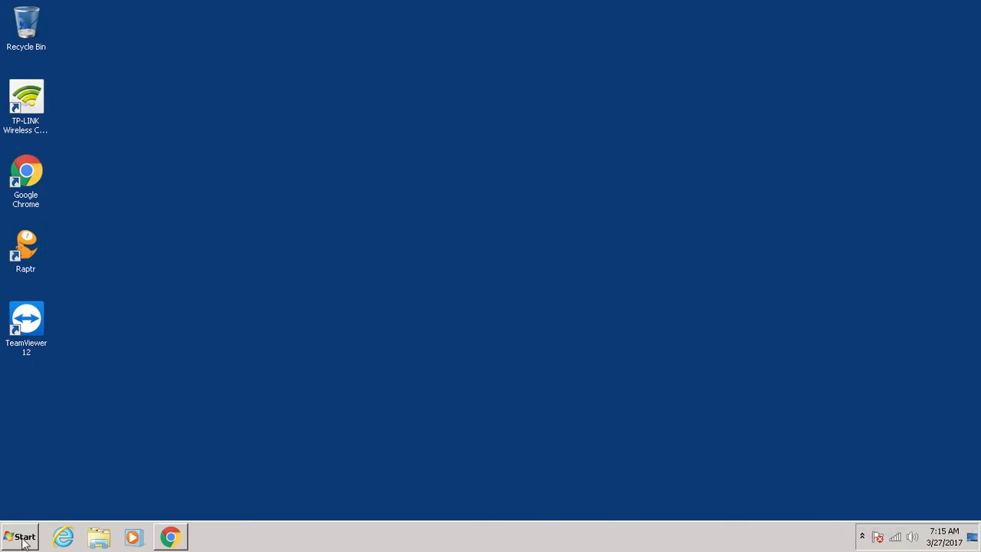
# Step: Go from Start through Control Panel and Network and Internet to Network and Sharing Center
pyautogui.click(22, 534)
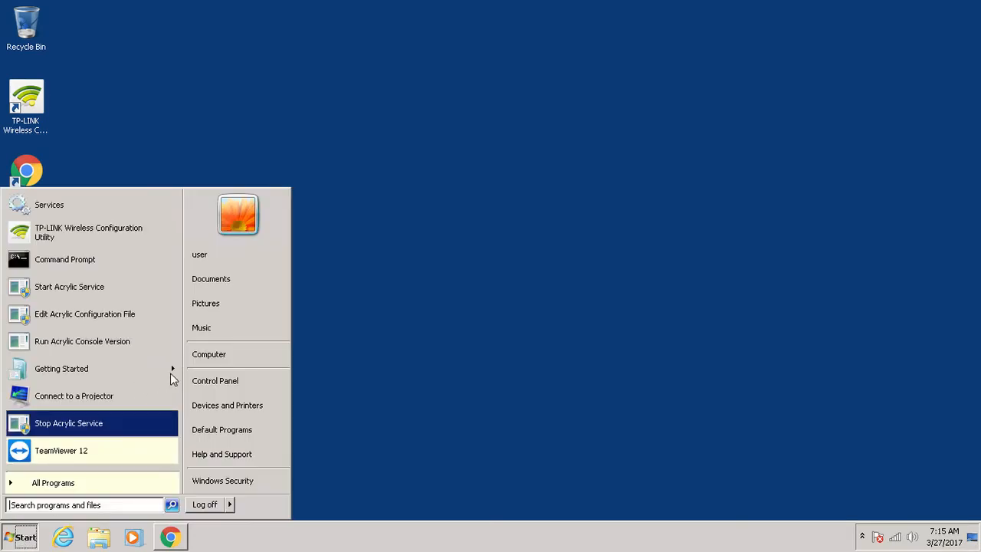
pyautogui.click(216, 380)
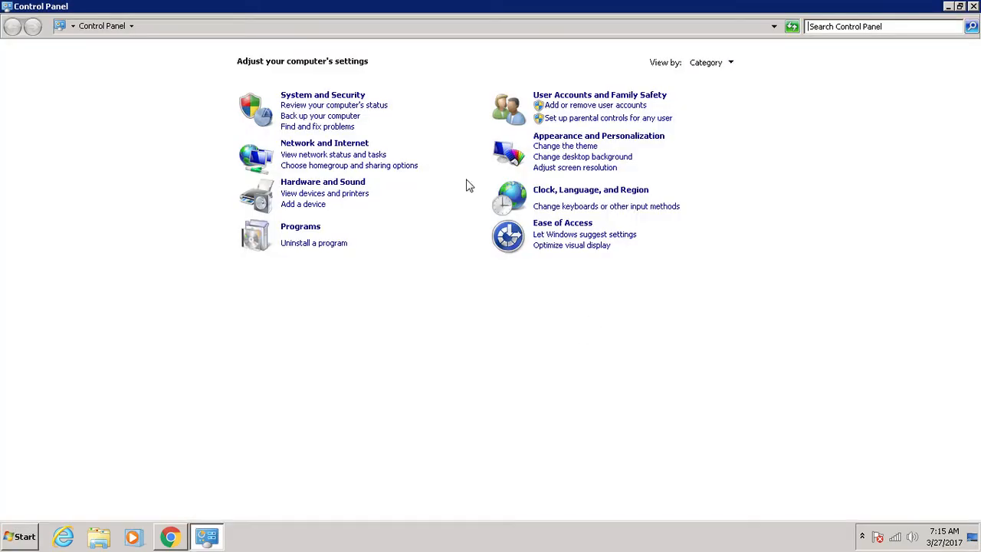
pyautogui.moveTo(437, 161)
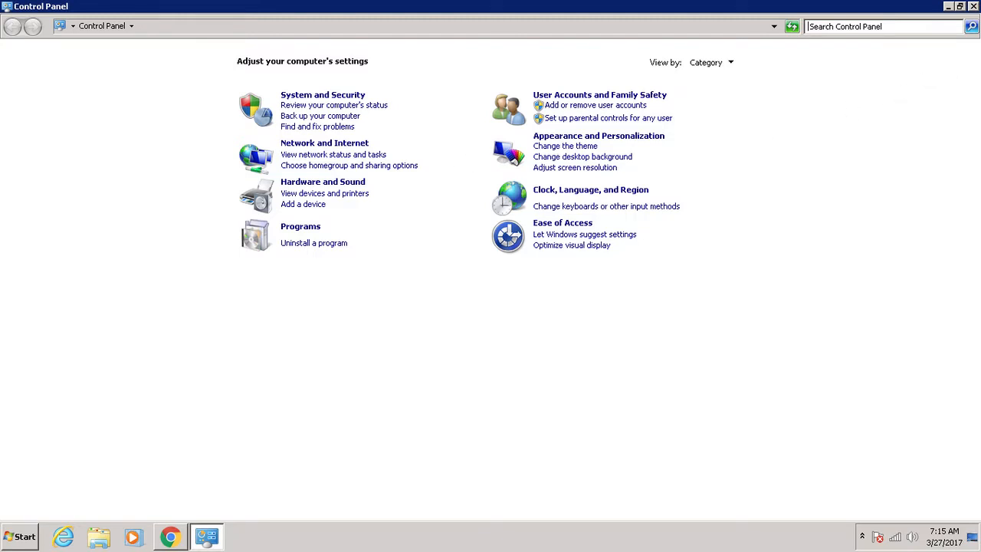
pyautogui.click(323, 143)
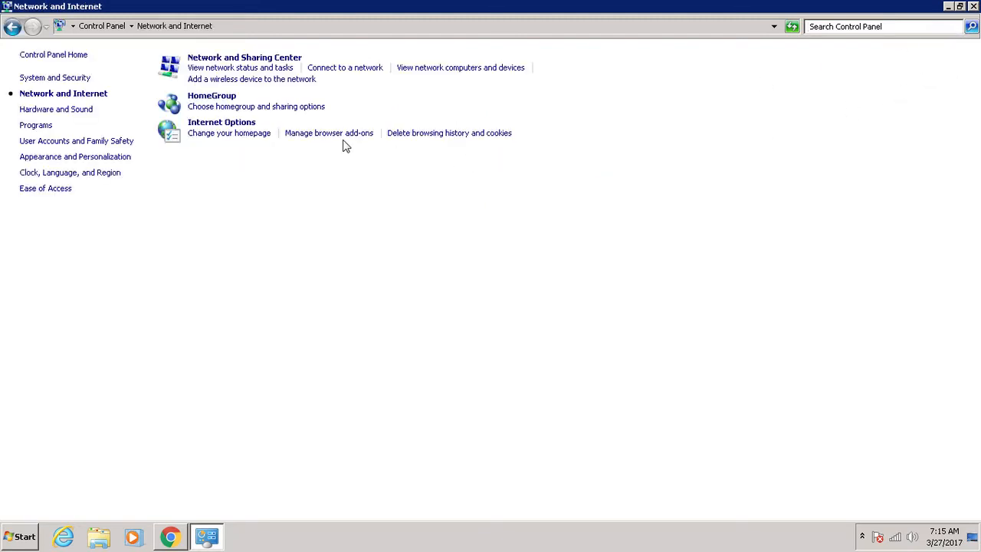
pyautogui.moveTo(230, 69)
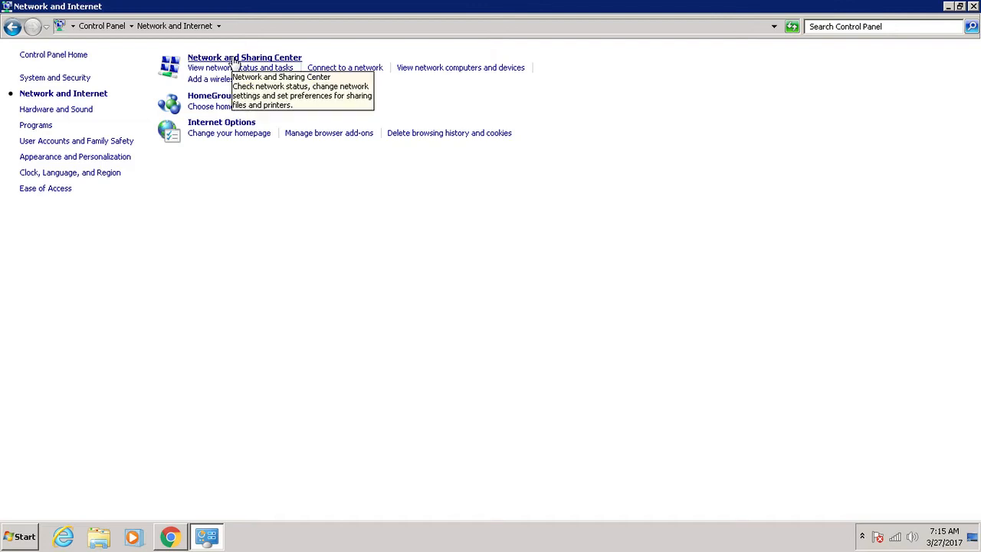
pyautogui.click(247, 58)
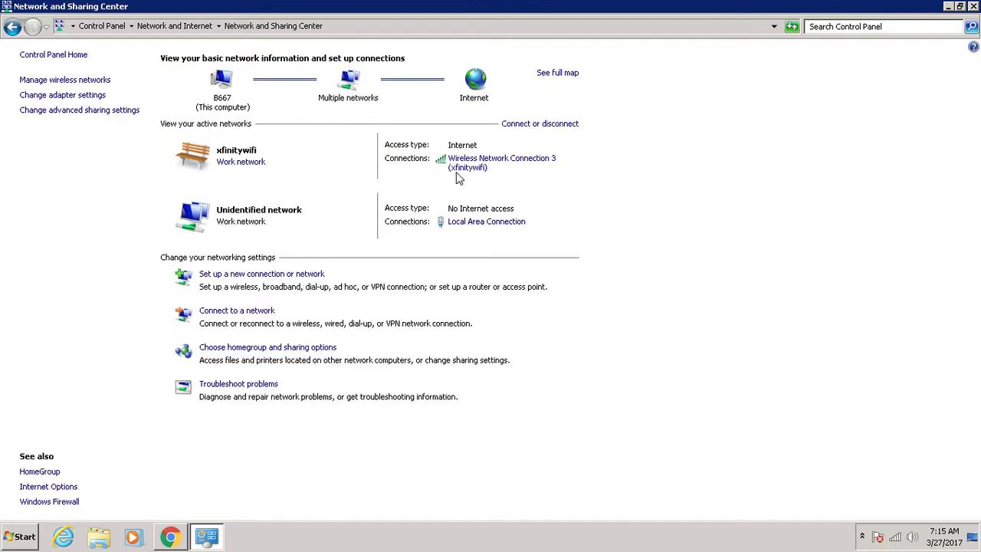
pyautogui.moveTo(492, 190)
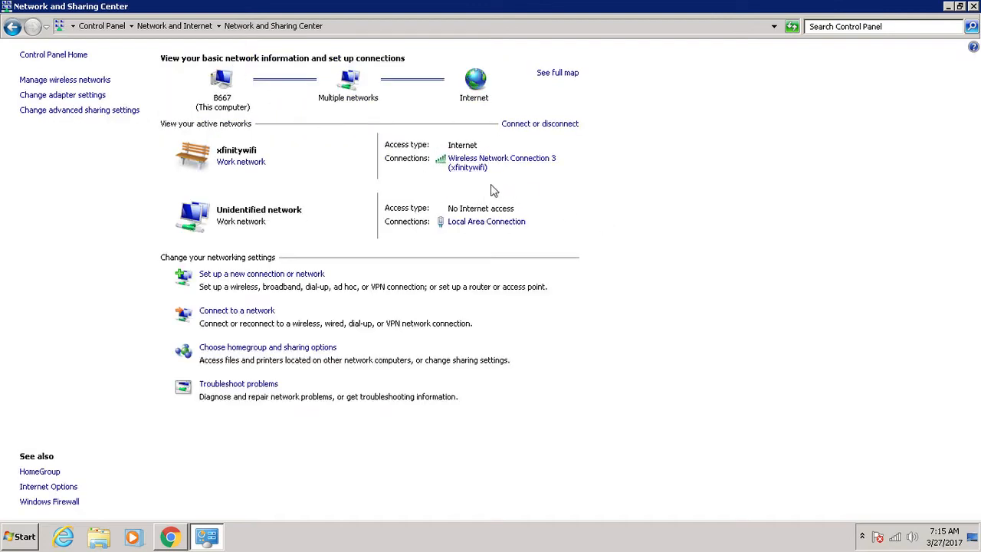
pyautogui.moveTo(509, 169)
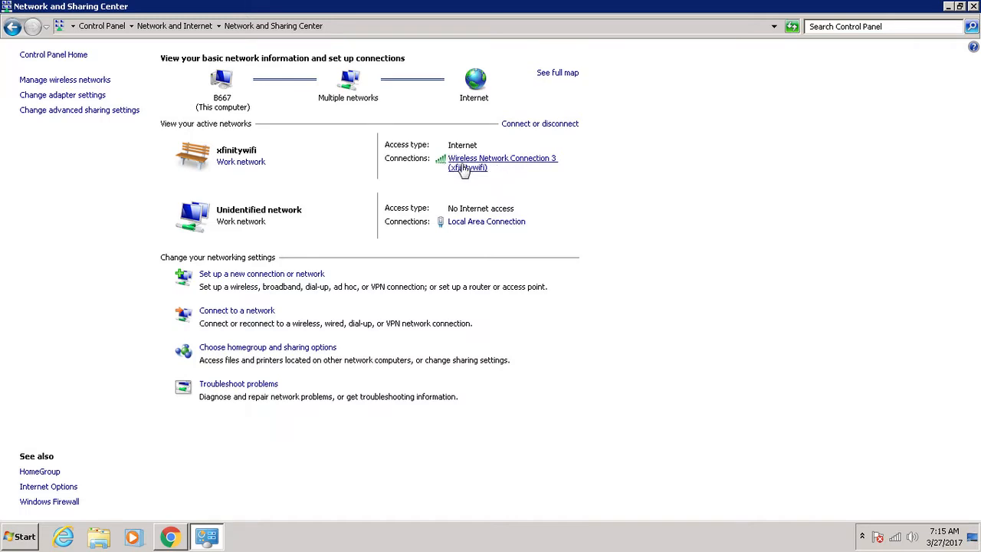
pyautogui.moveTo(465, 171)
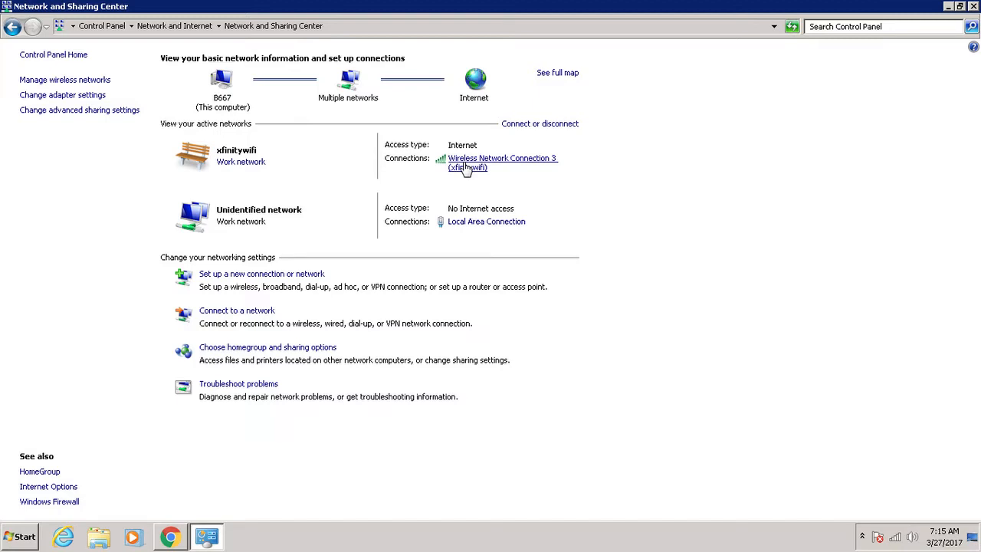
pyautogui.moveTo(468, 213)
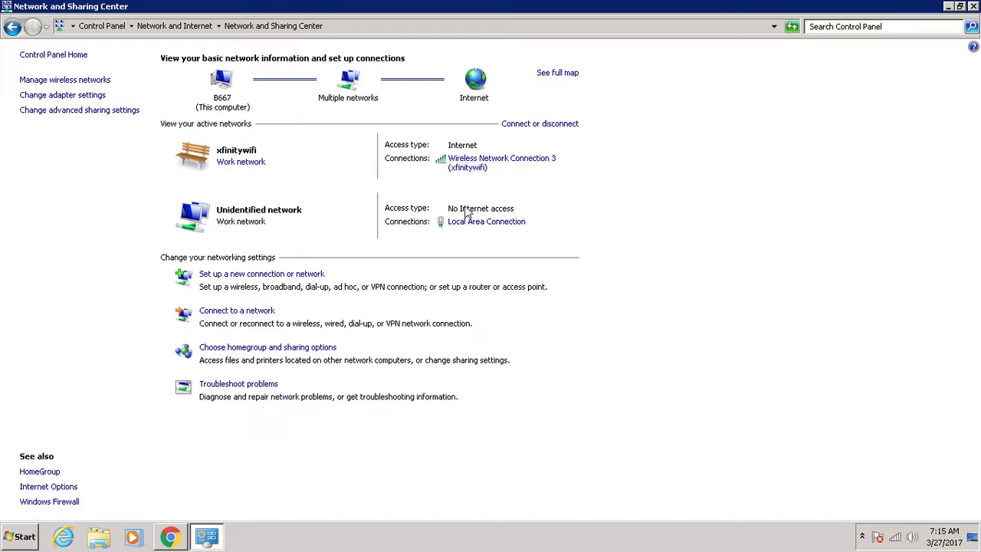
pyautogui.moveTo(478, 225)
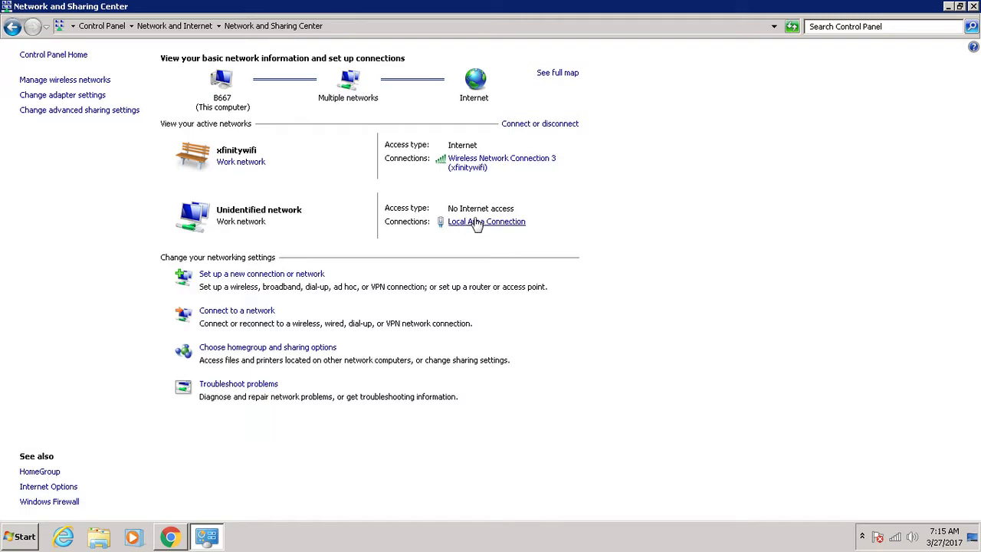
pyautogui.moveTo(490, 228)
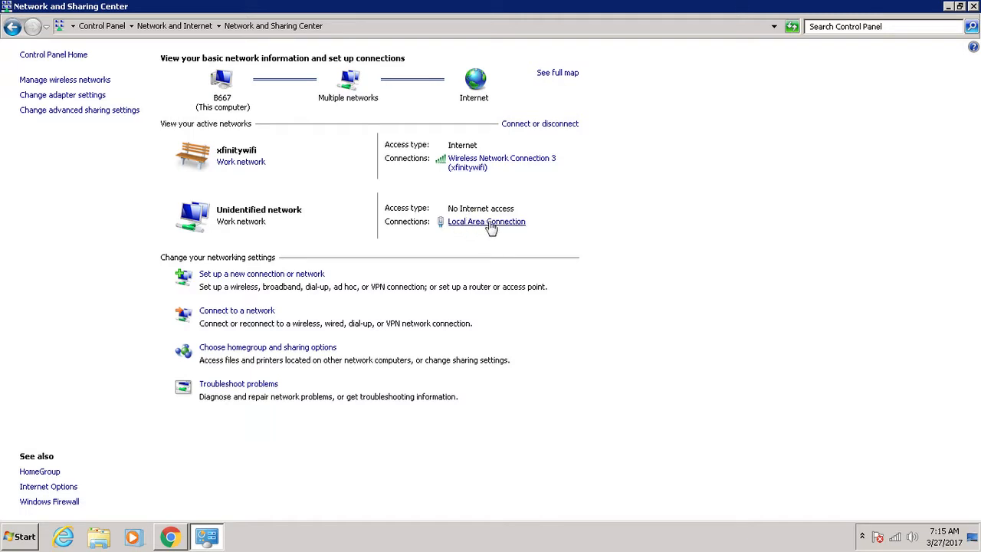
# Step: From Local Area Connection status, open Properties and view the TCP/IPv4 settings
pyautogui.click(486, 221)
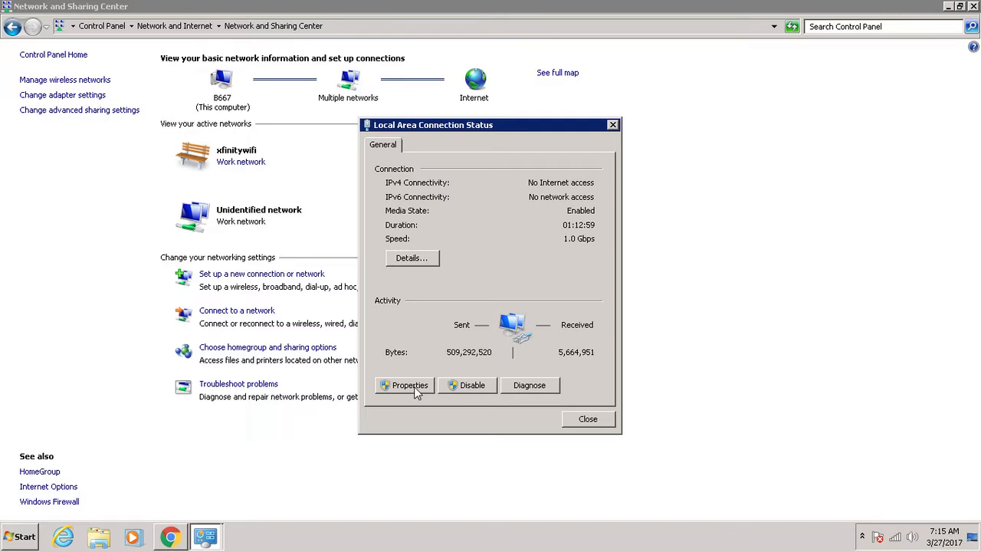
pyautogui.click(406, 385)
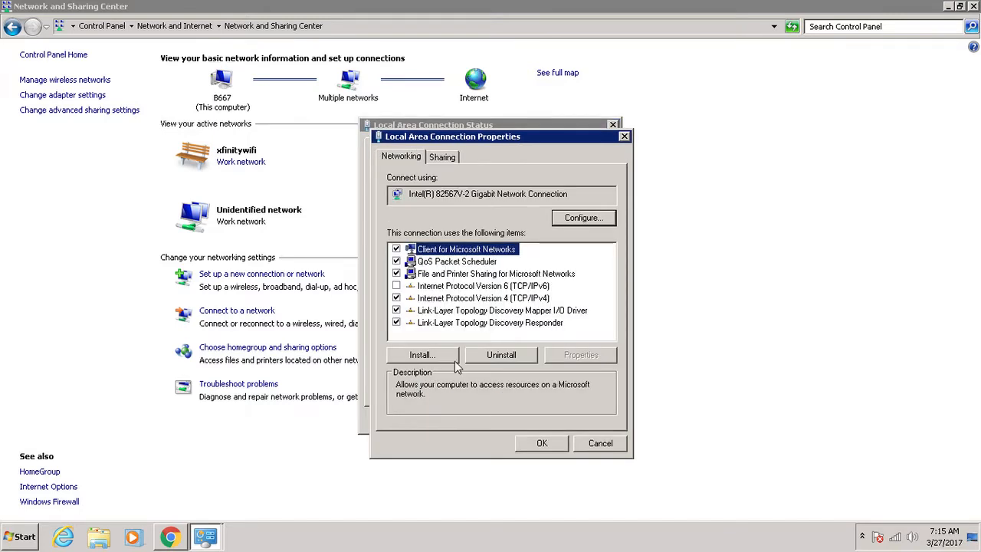
pyautogui.click(482, 297)
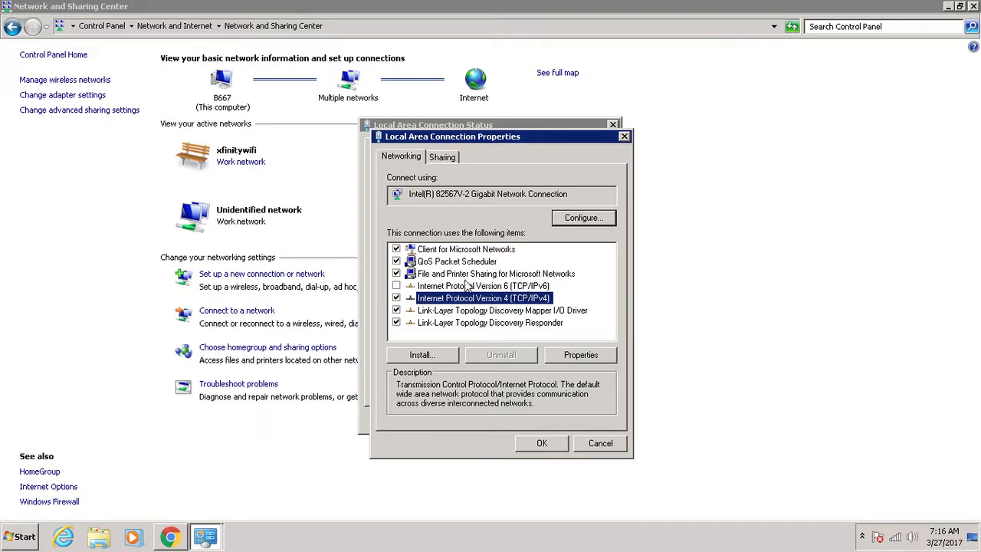
pyautogui.click(475, 286)
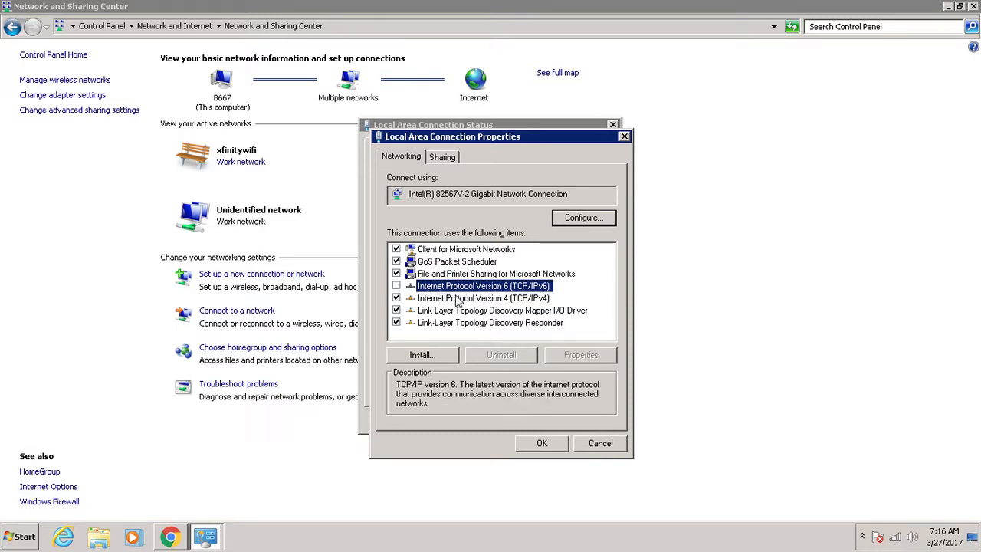
pyautogui.click(476, 298)
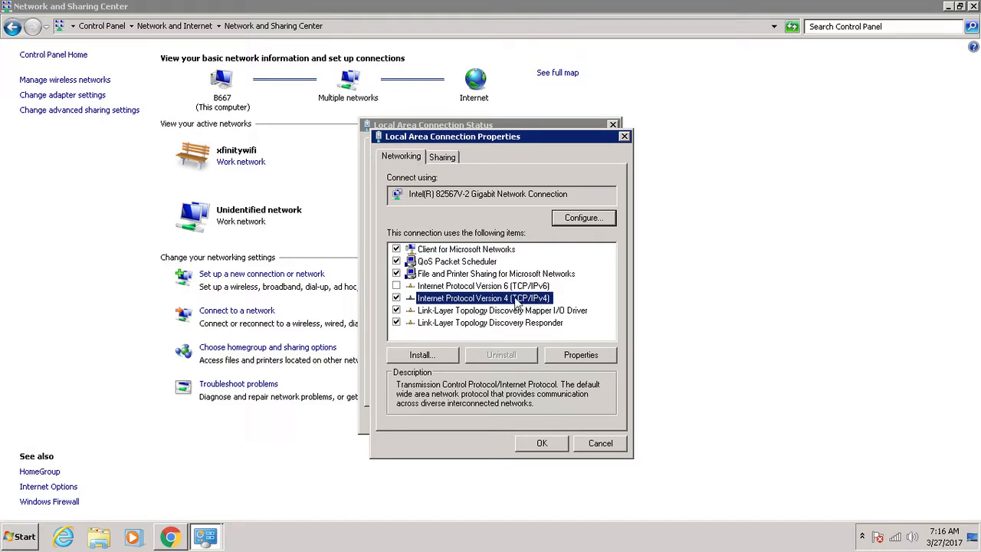
pyautogui.click(580, 355)
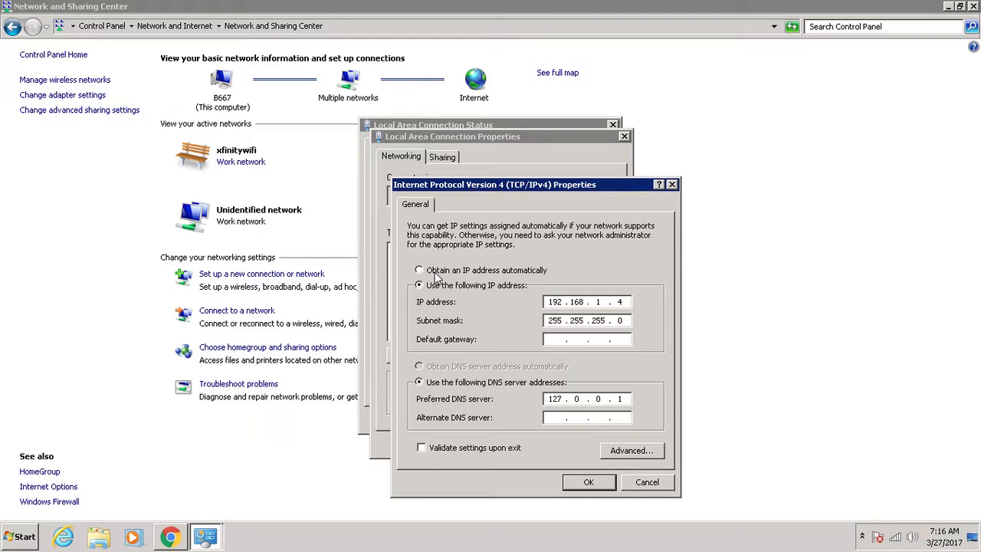
pyautogui.click(560, 339)
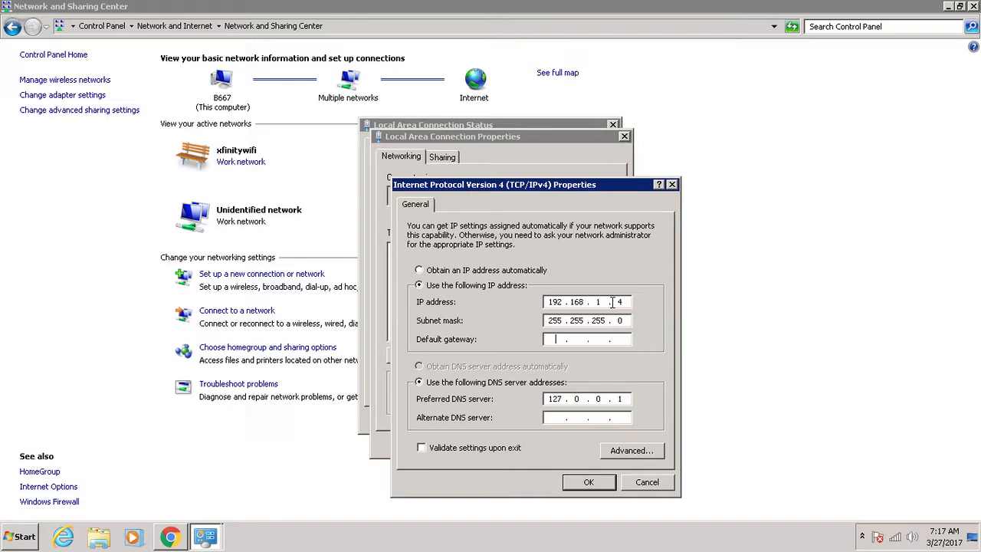
pyautogui.moveTo(547, 276)
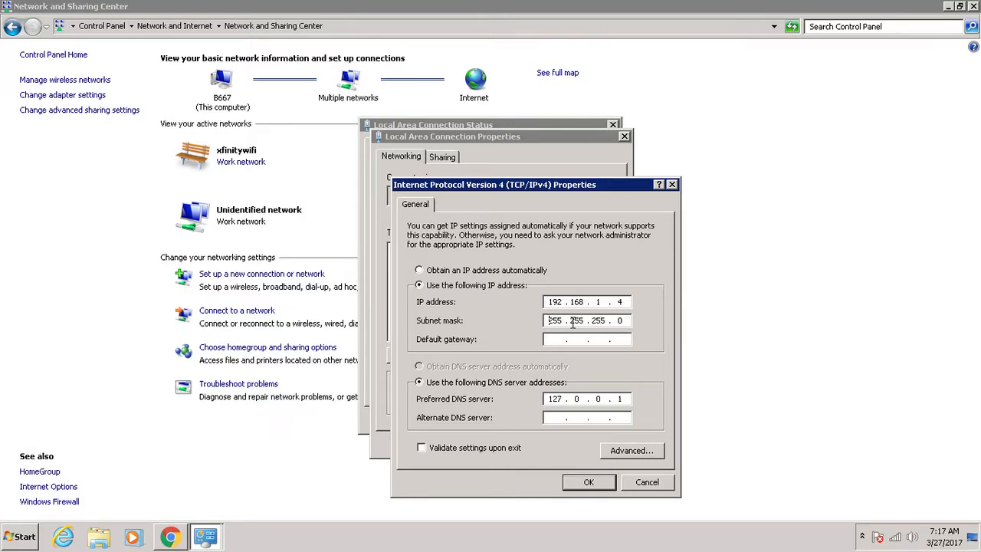
pyautogui.click(555, 339)
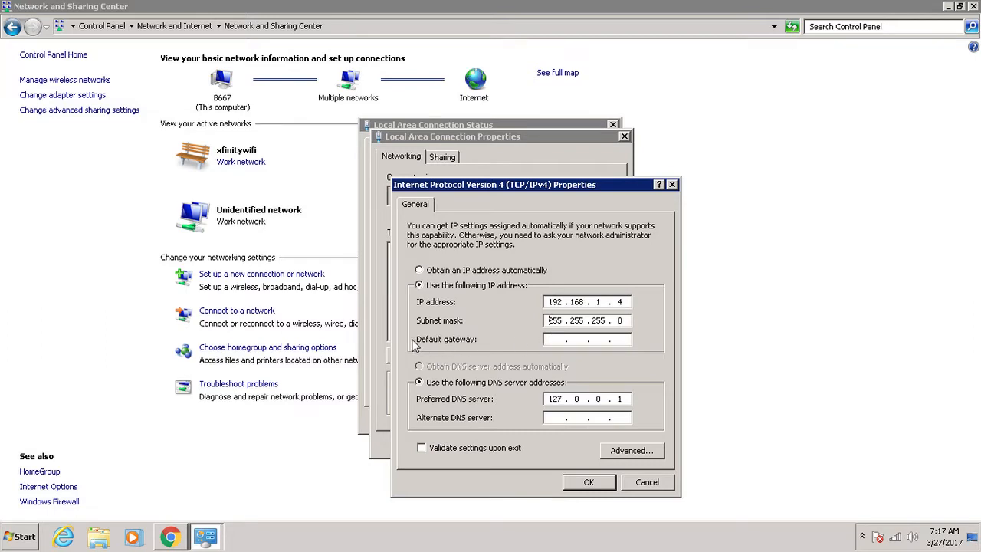
pyautogui.moveTo(496, 337)
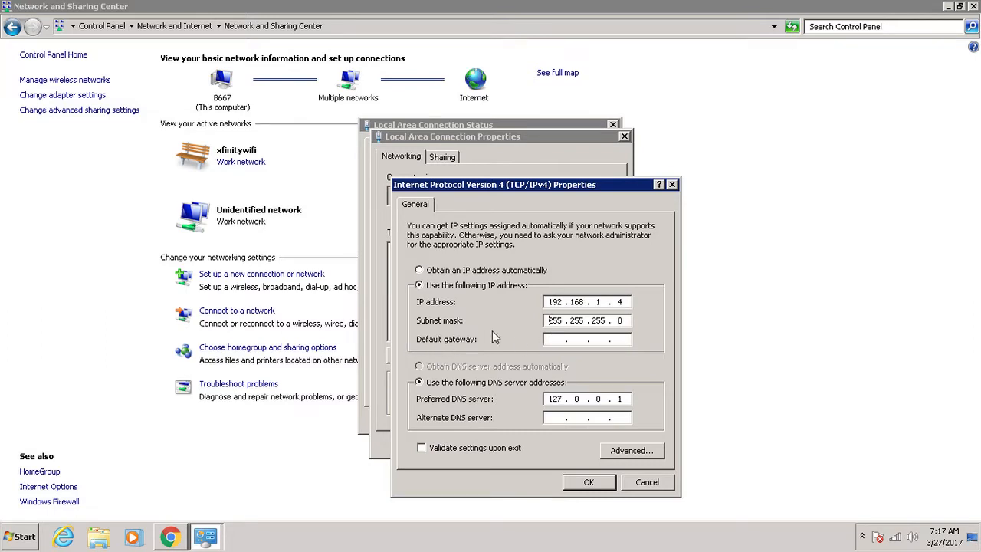
pyautogui.moveTo(420, 343)
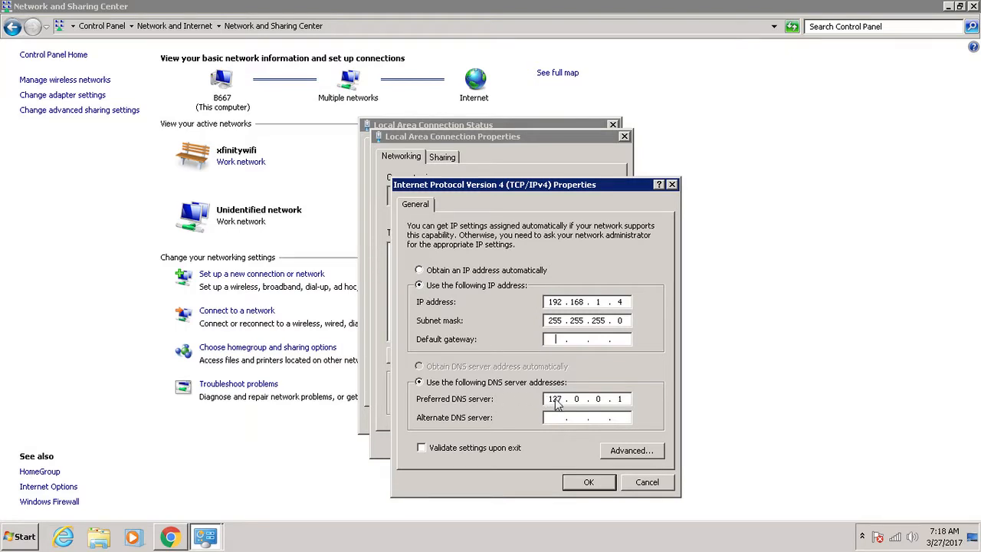
pyautogui.doubleClick(555, 399)
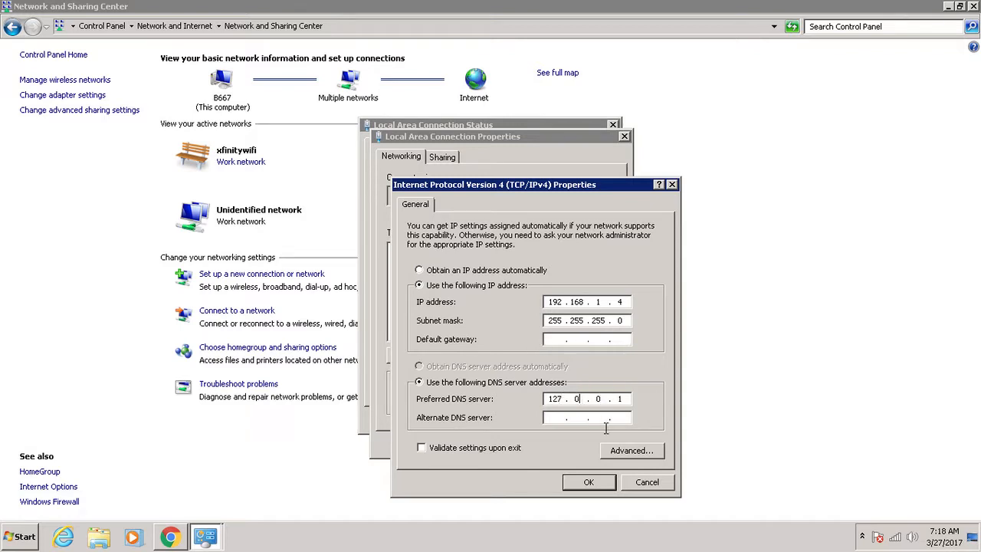
# Step: Confirm the IPv4 settings, then close Local Area Connection Properties and its Status window
pyautogui.click(588, 482)
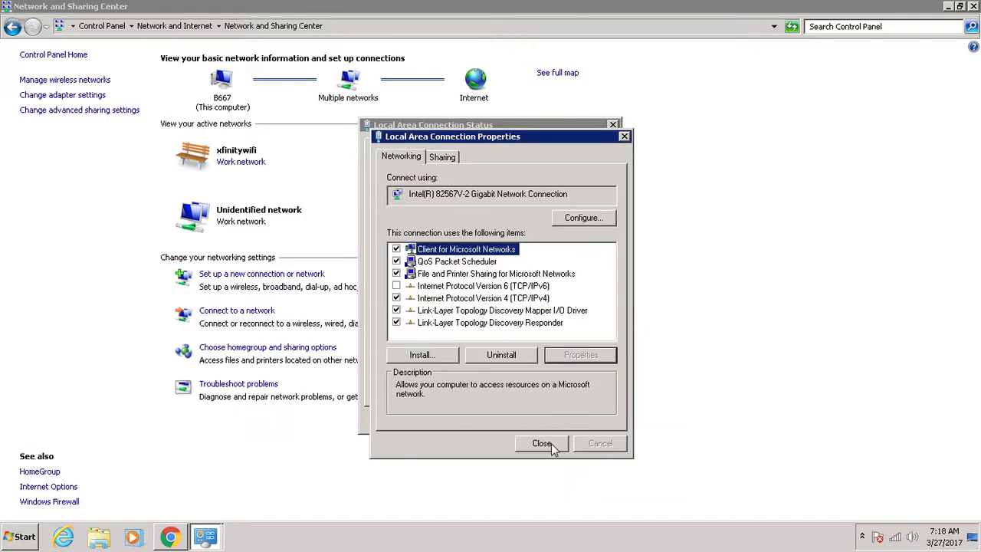
pyautogui.click(541, 443)
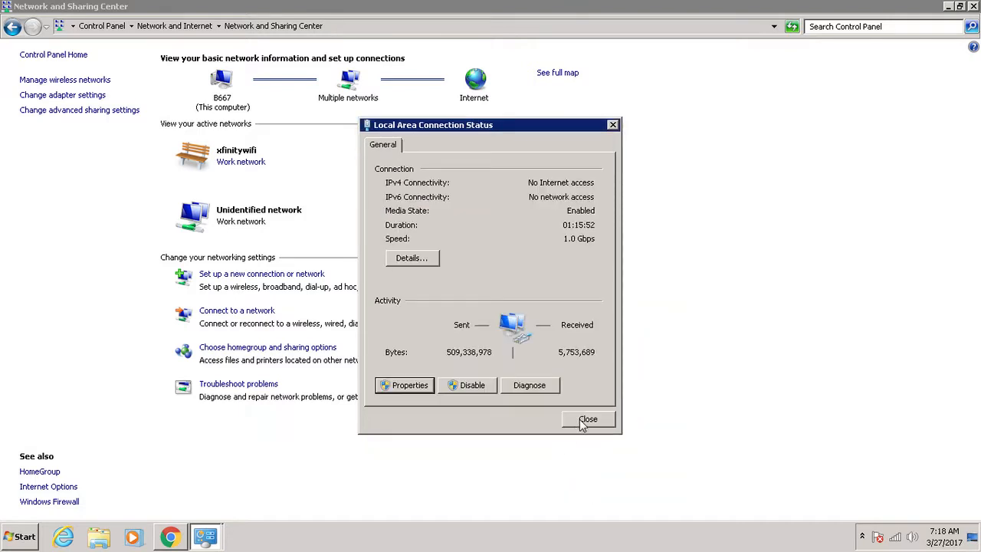
pyautogui.click(589, 418)
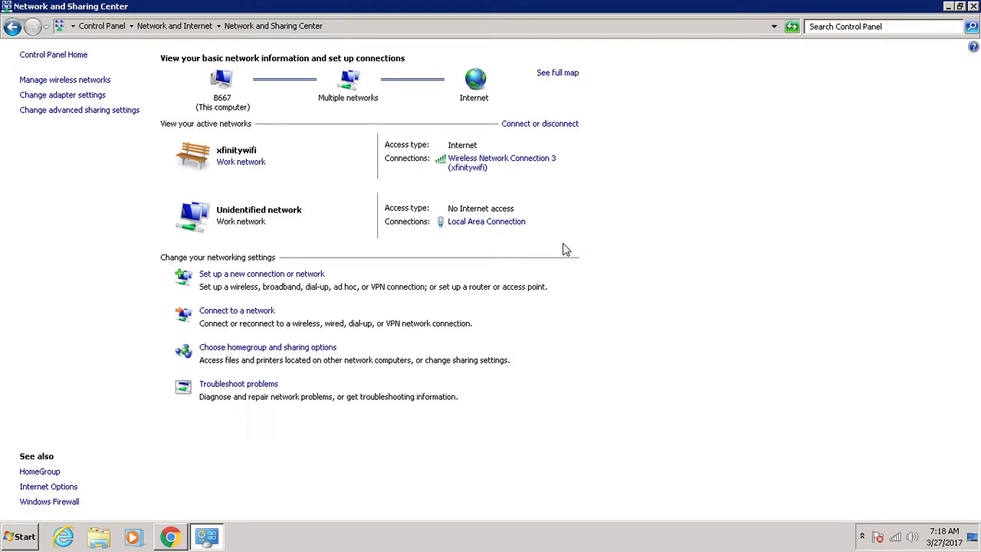
pyautogui.moveTo(464, 163)
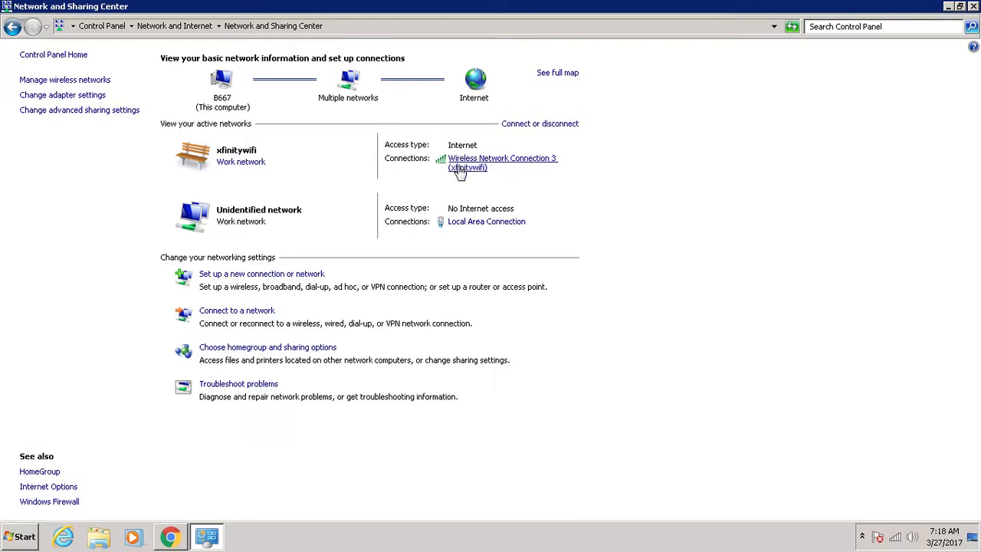
pyautogui.moveTo(436, 212)
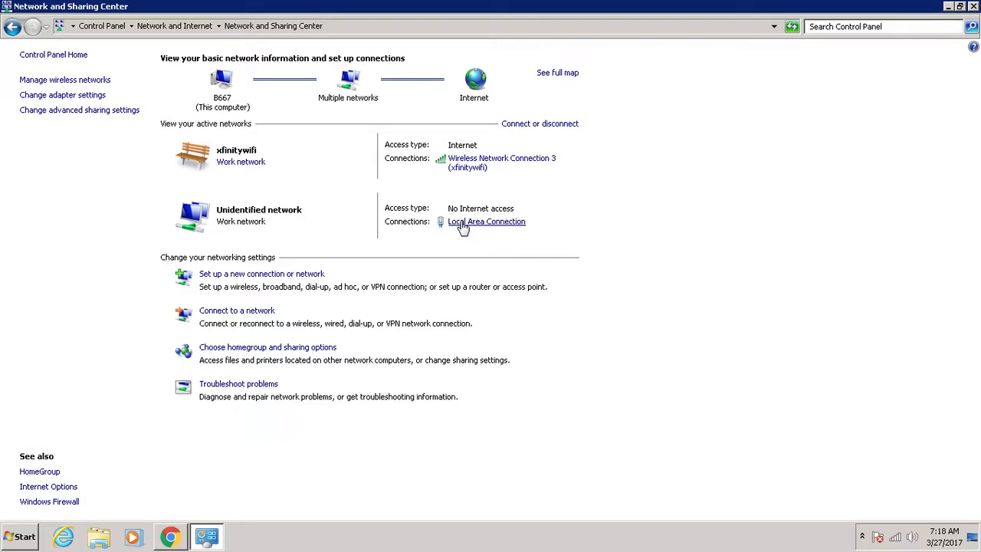
pyautogui.moveTo(459, 192)
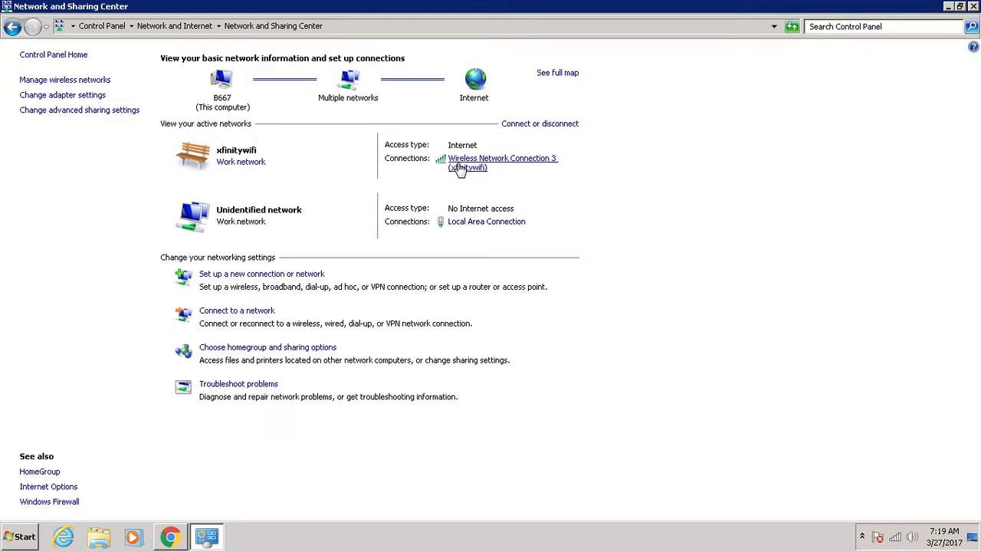
pyautogui.moveTo(601, 201)
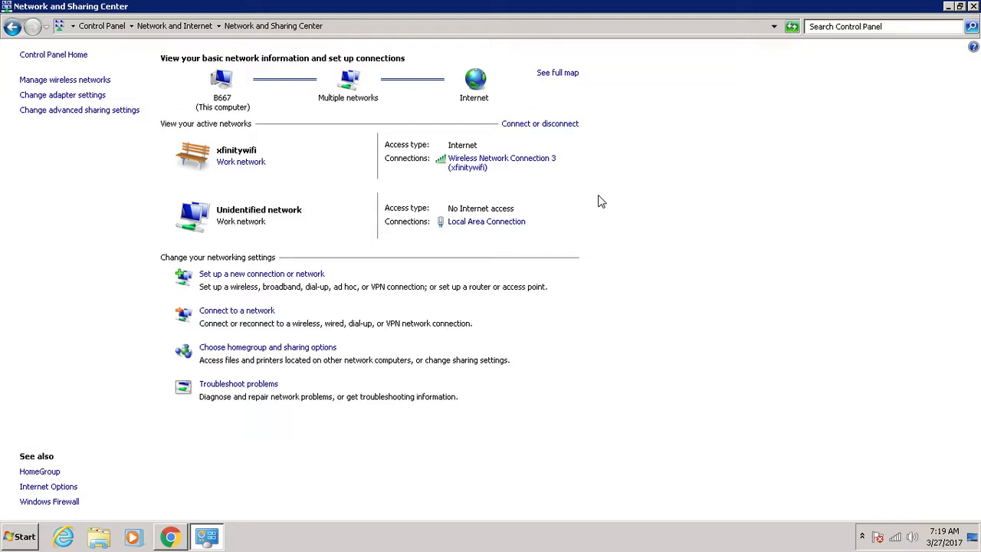
pyautogui.moveTo(602, 221)
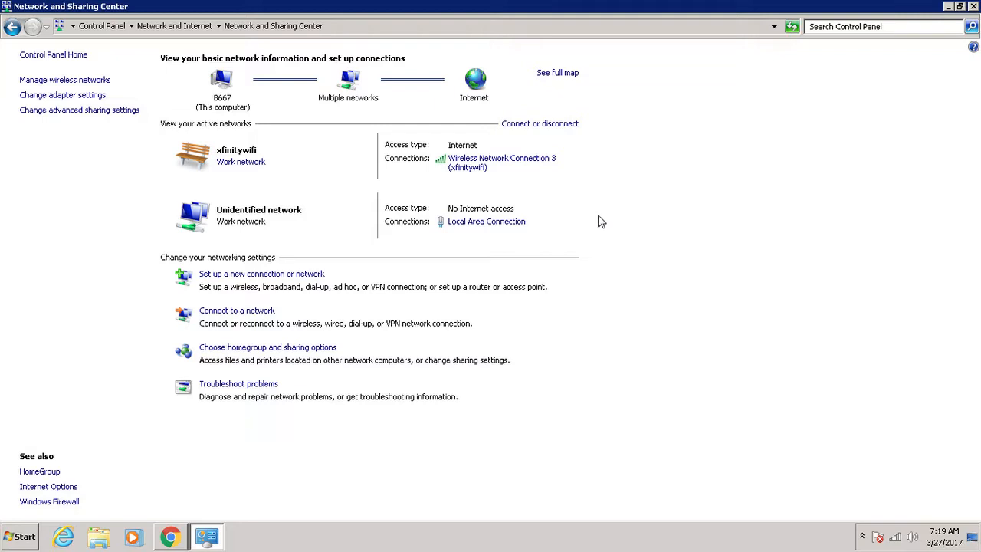
pyautogui.moveTo(465, 162)
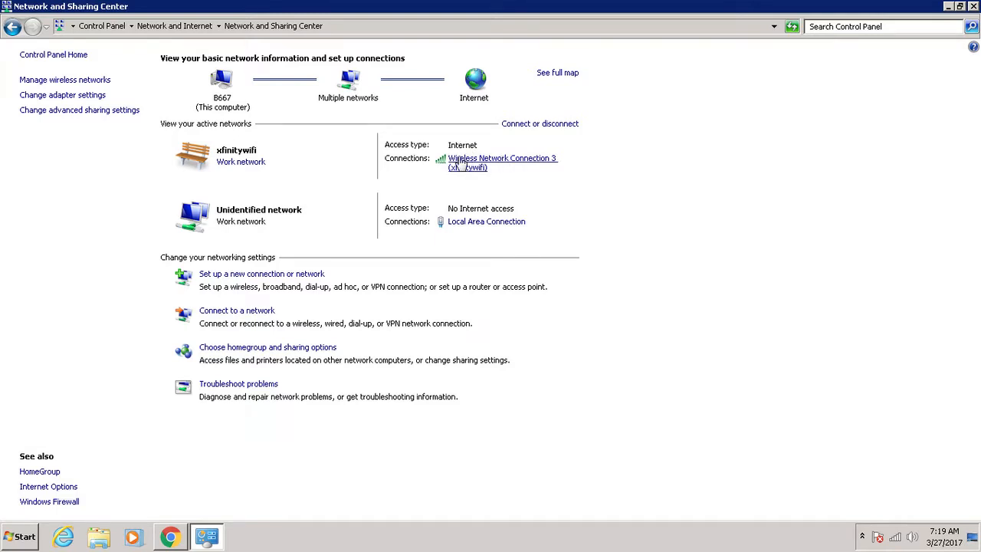
pyautogui.moveTo(440, 218)
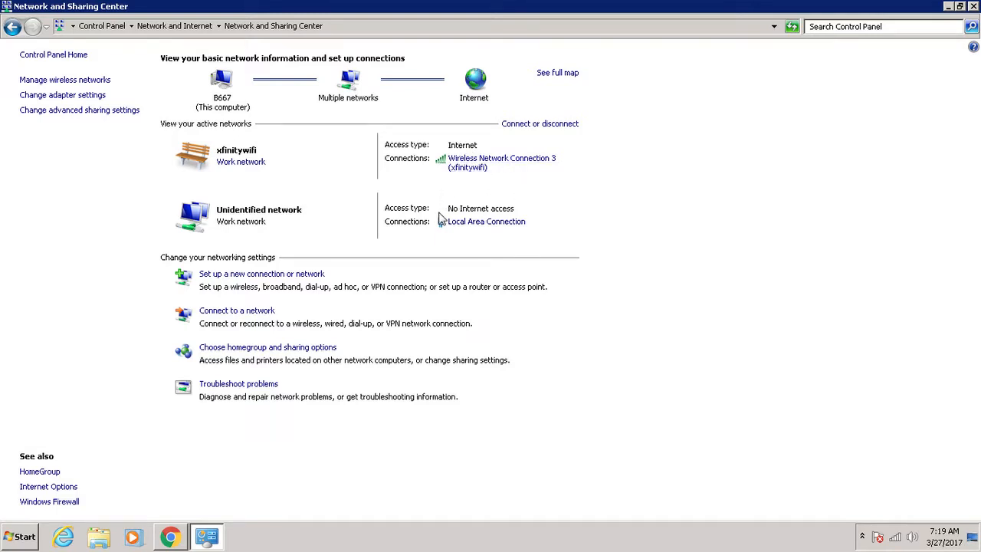
pyautogui.moveTo(478, 162)
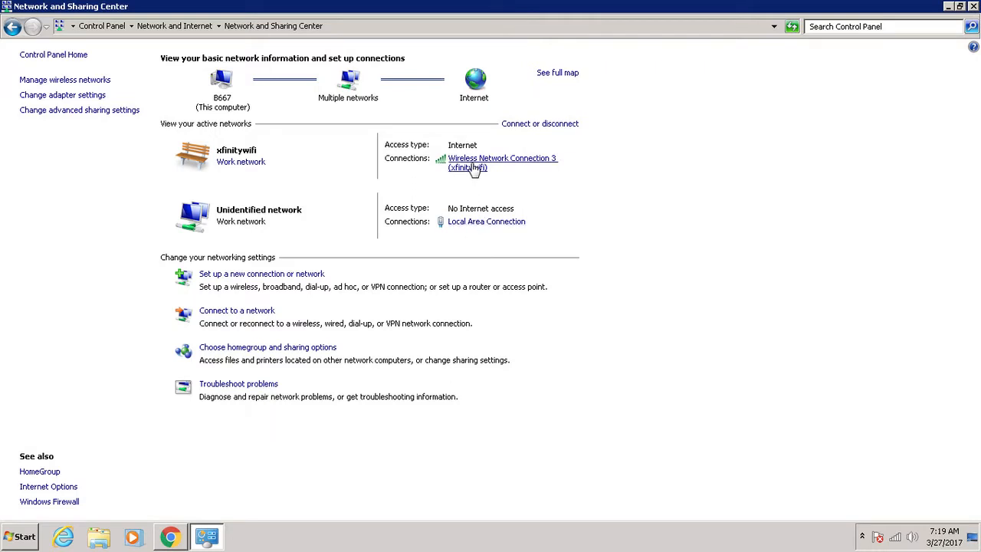
pyautogui.moveTo(491, 226)
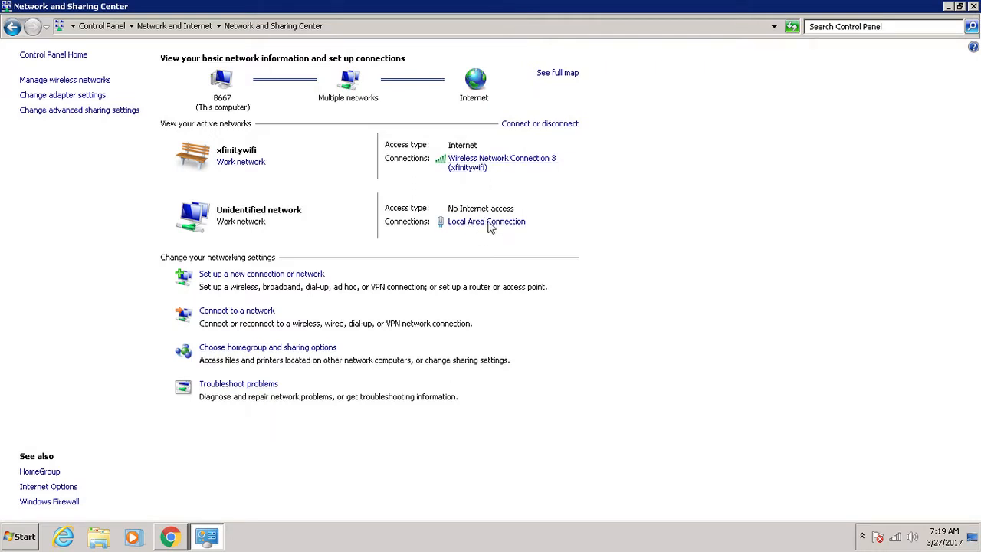
pyautogui.moveTo(471, 167)
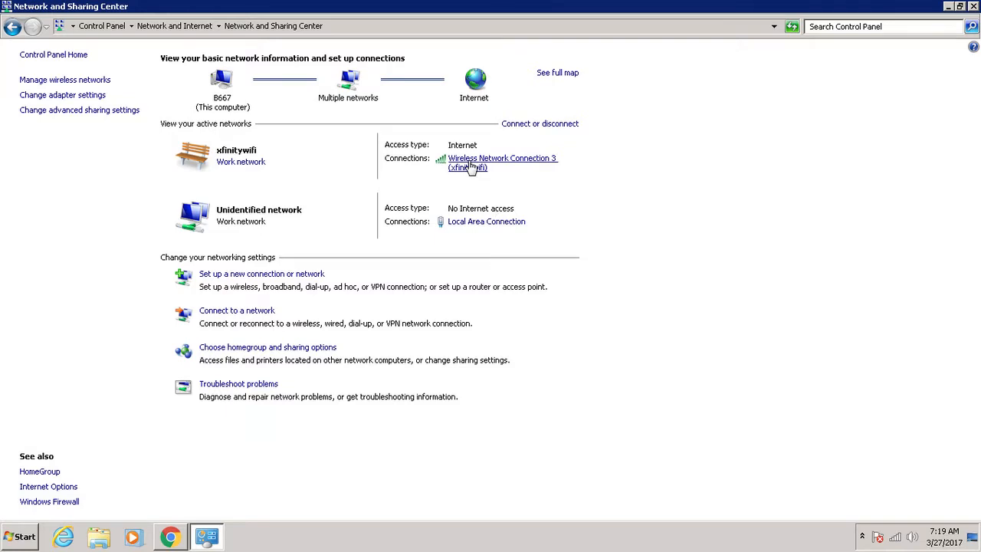
pyautogui.moveTo(745, 128)
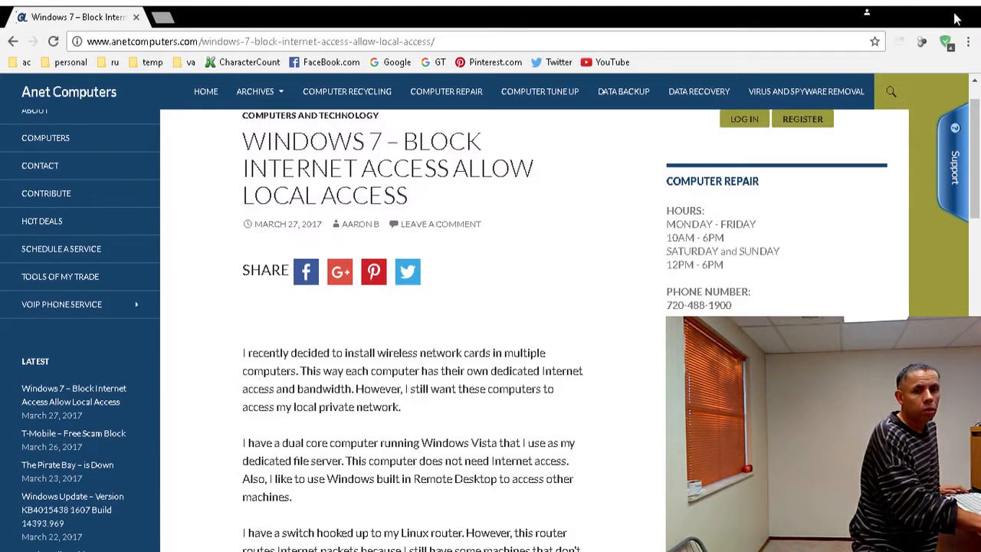
pyautogui.moveTo(651, 13)
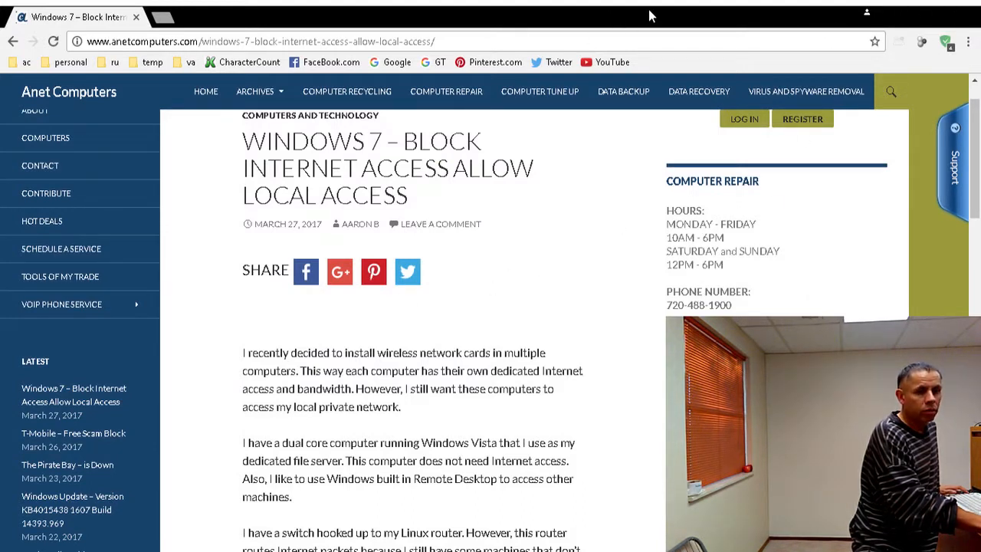